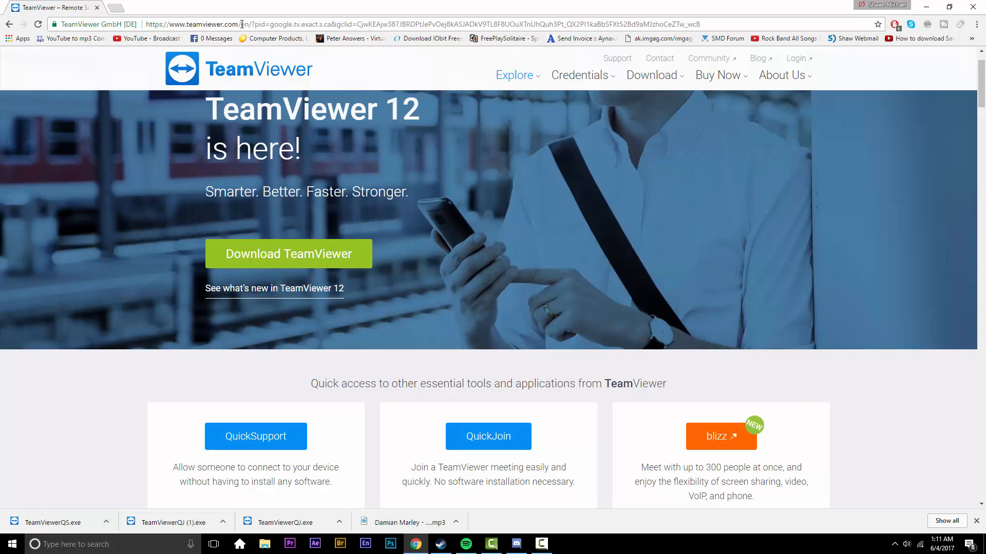
Select the teamviewer.com address in Chrome before downloading TeamViewerQS (1).exe
left_click(421, 24)
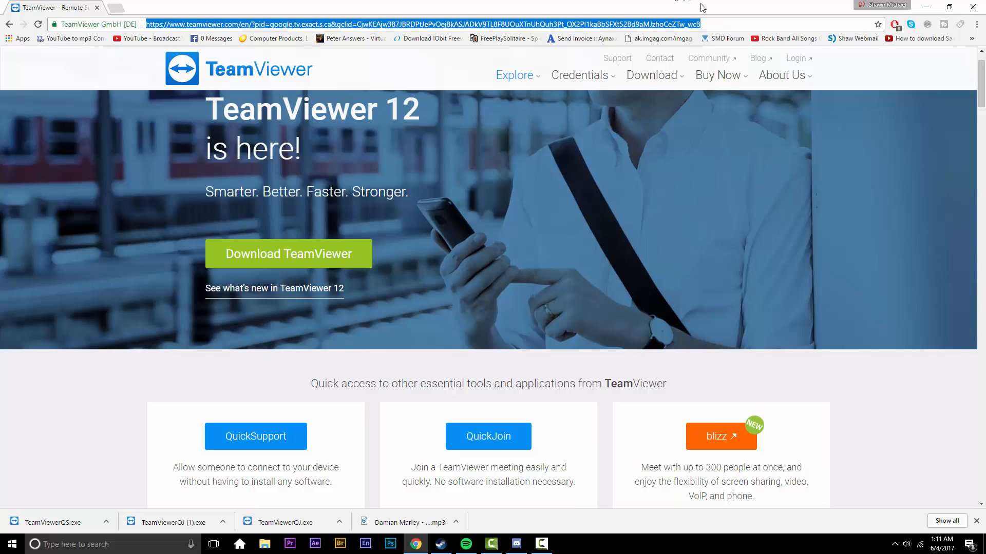
mouse_move(662, 413)
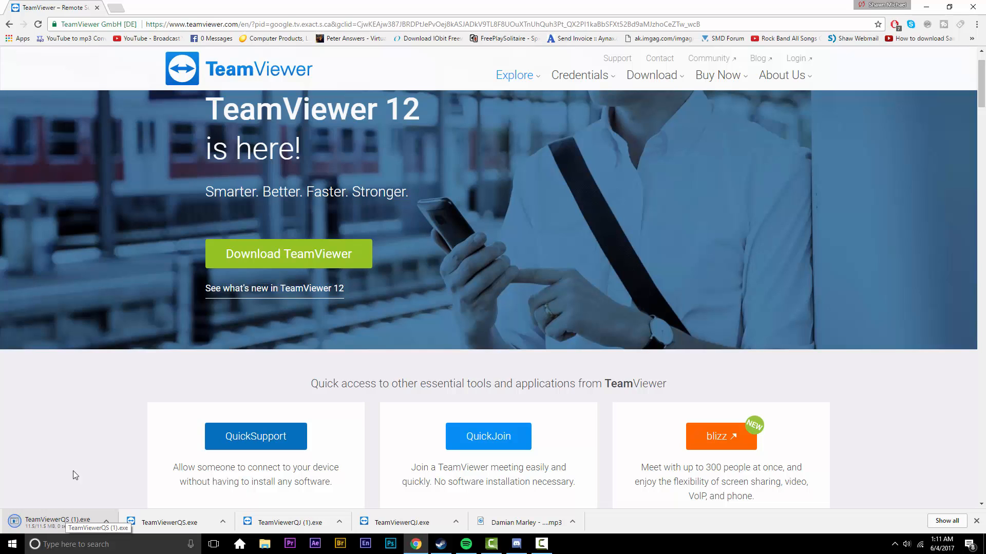
mouse_move(98, 475)
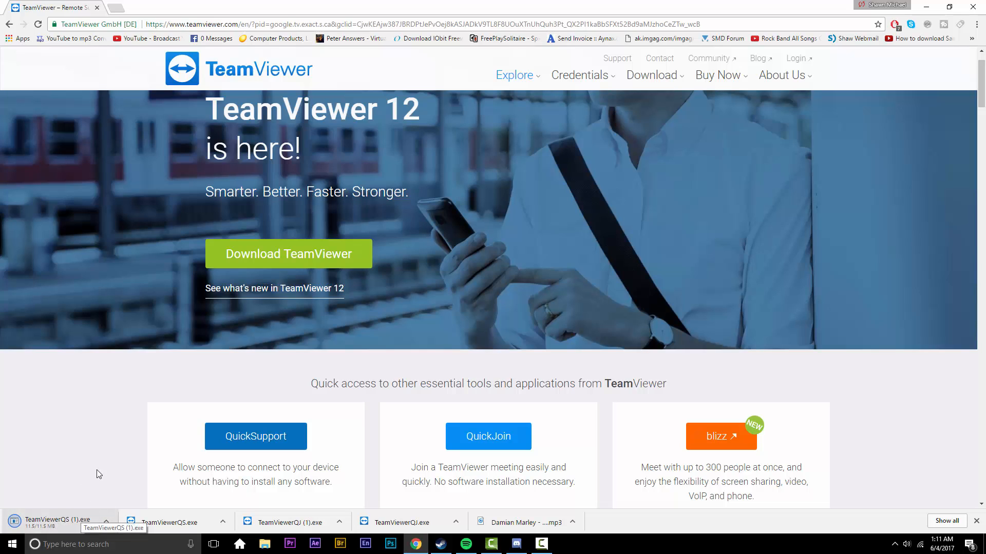
mouse_move(92, 506)
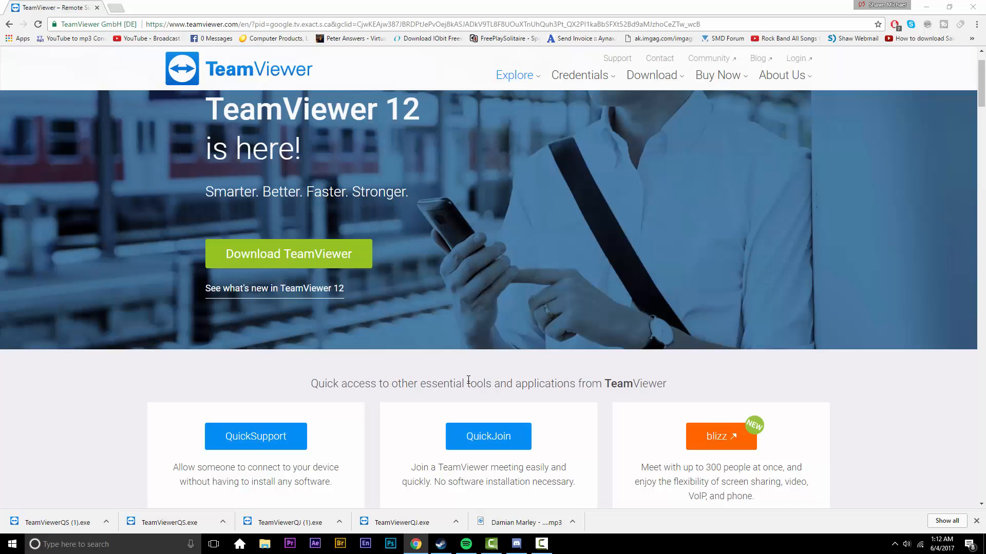
mouse_move(571, 401)
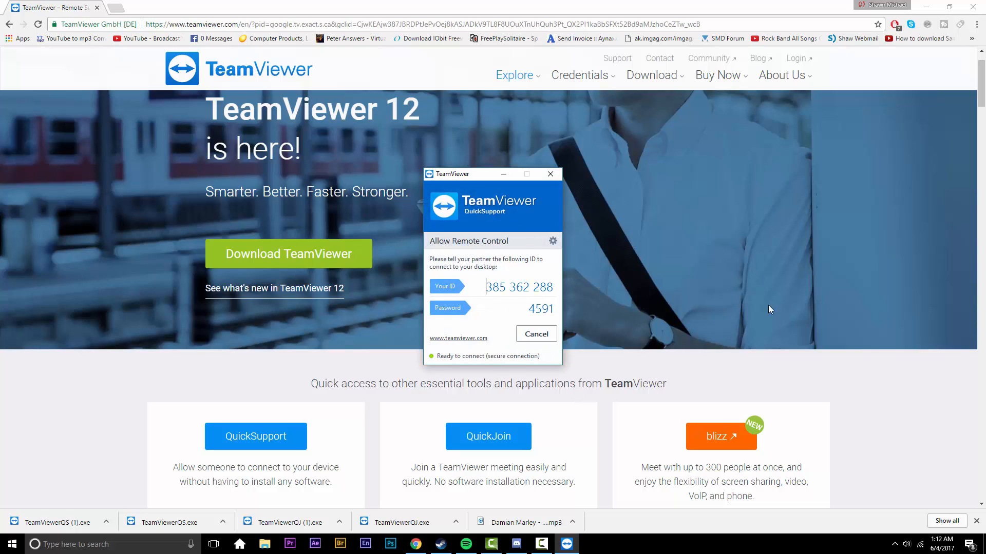
mouse_move(534, 321)
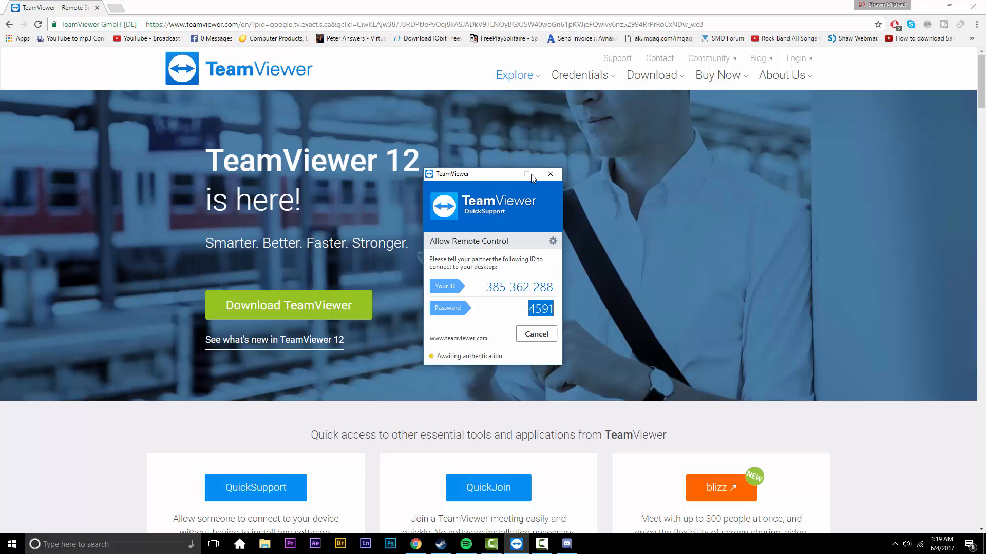
mouse_move(622, 360)
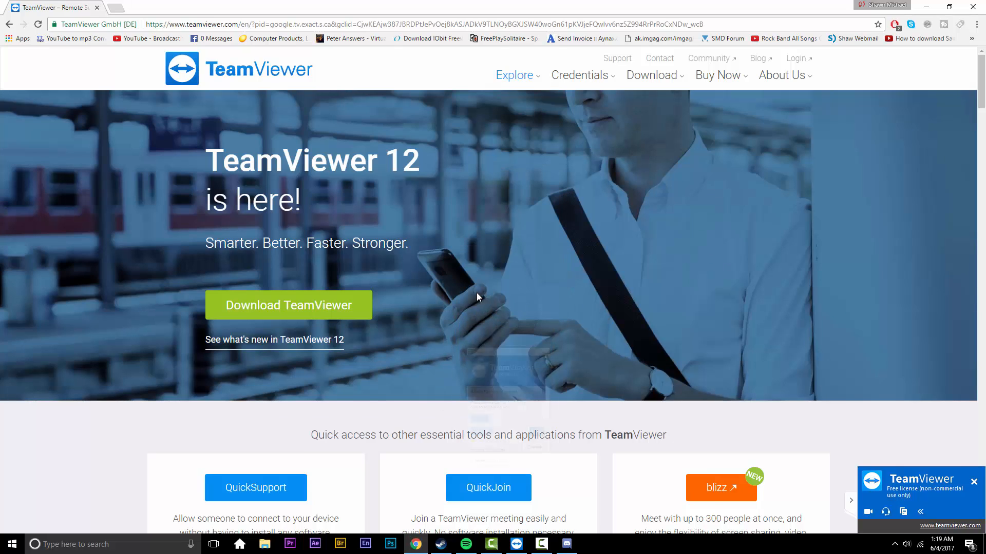
Scroll while the partner authenticates and the TeamViewer session panel appears
scroll("down", 3)
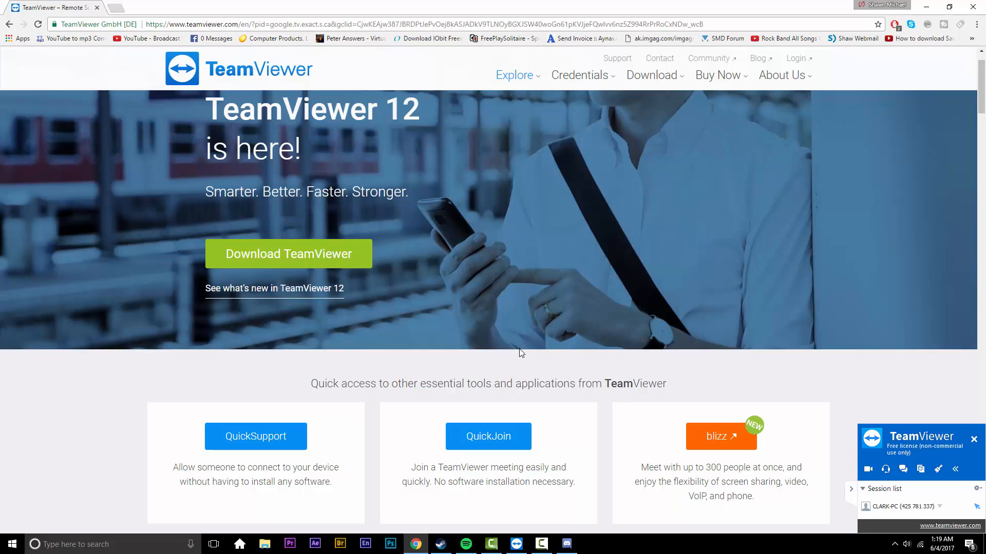
mouse_move(448, 210)
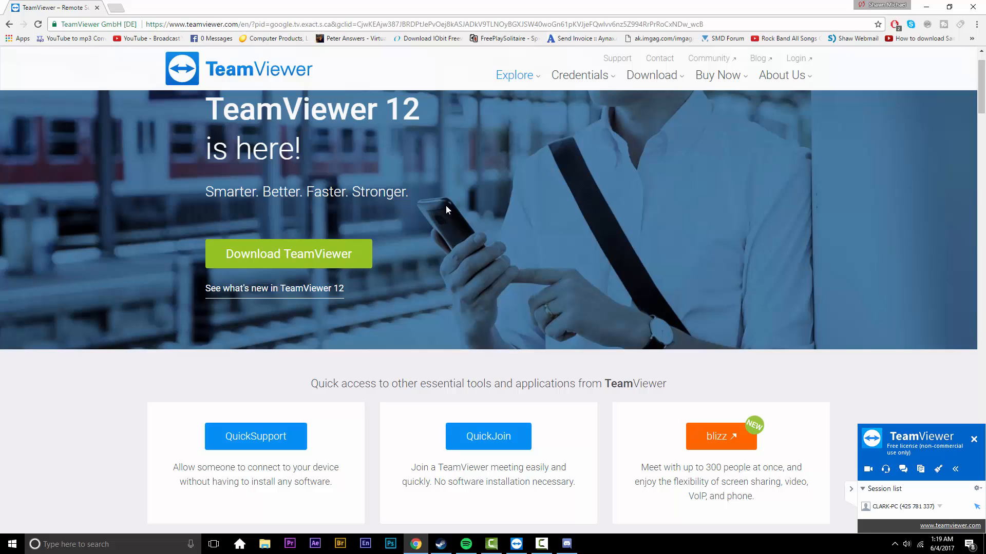
mouse_move(410, 291)
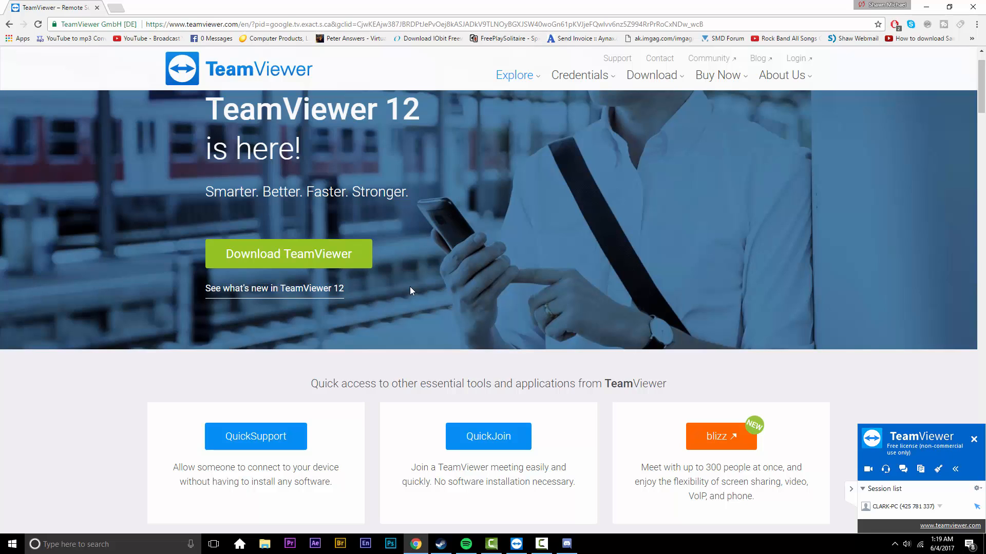
mouse_move(571, 429)
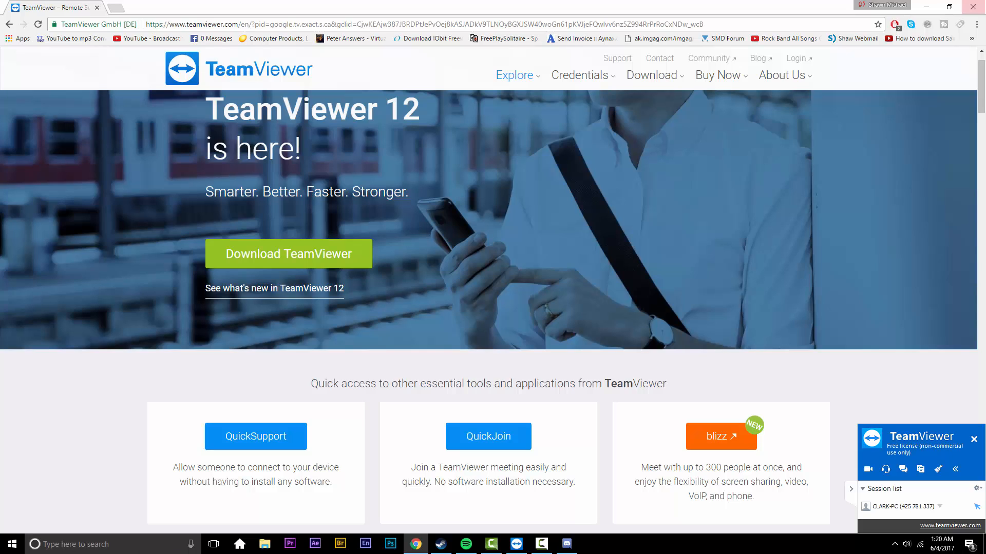
mouse_move(701, 227)
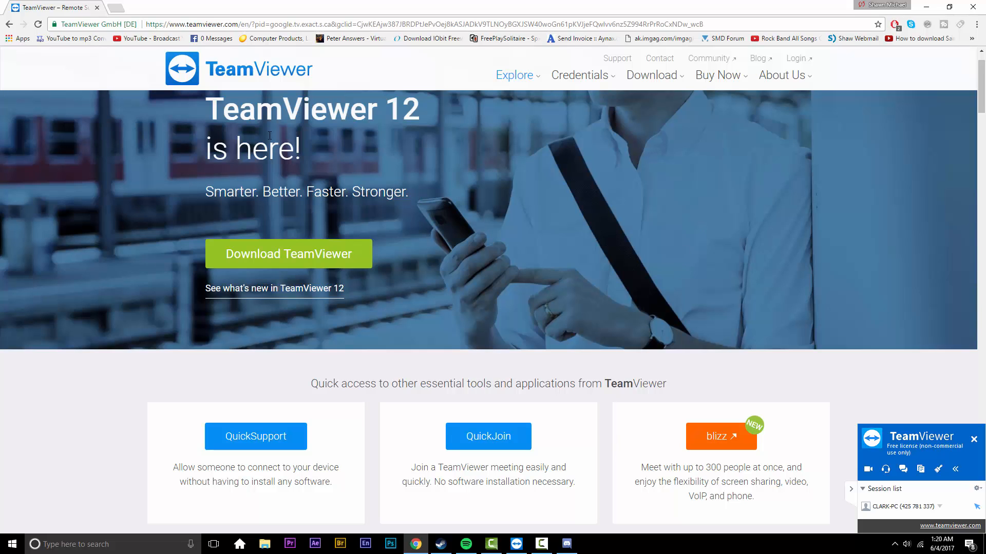
mouse_move(38, 47)
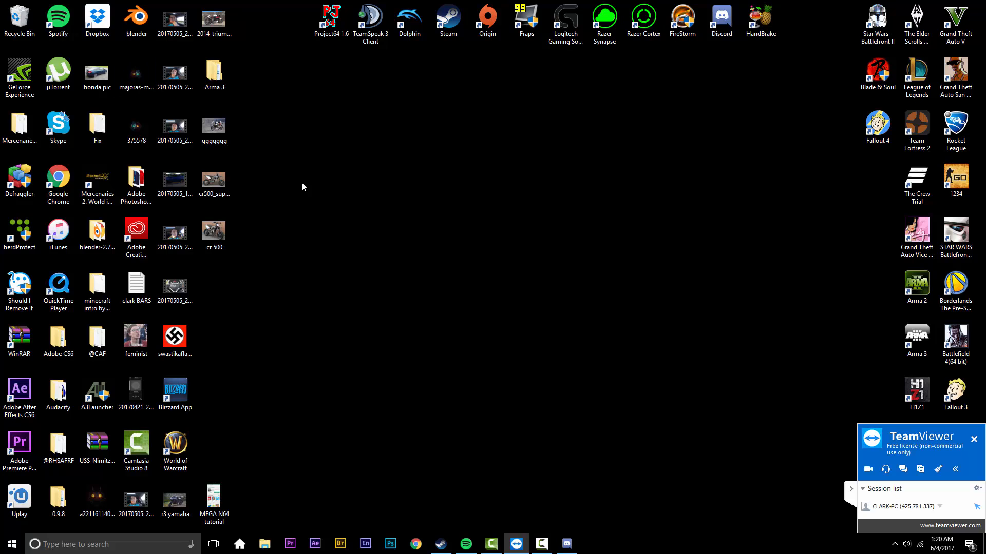
Show and dismiss the Start menu, then click around the empty desktop during the session
left_click(10, 544)
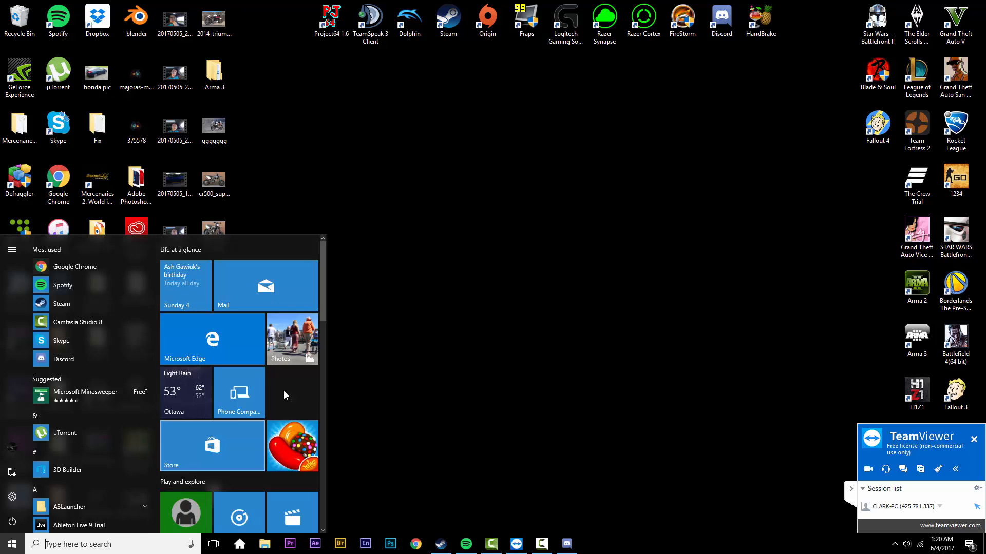
left_click(11, 545)
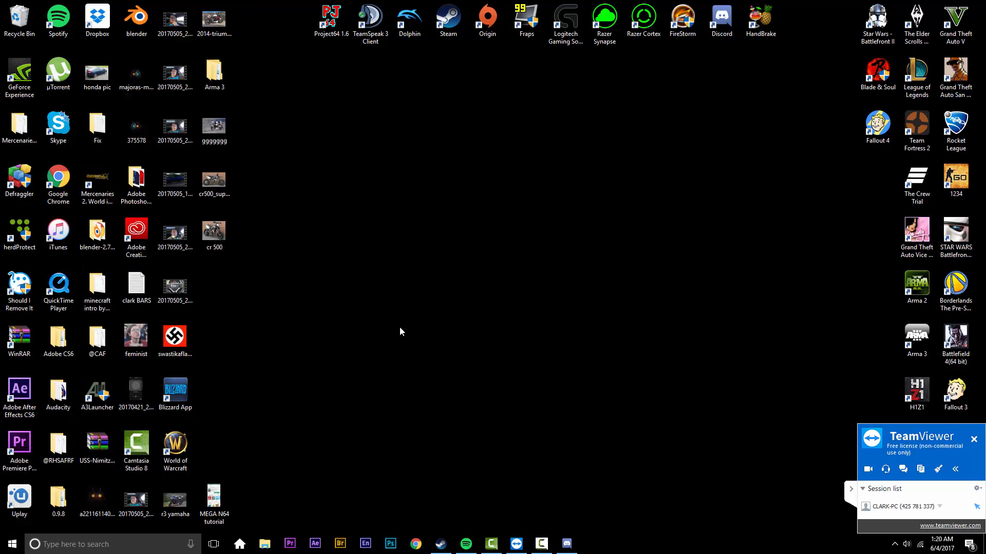
left_click(174, 338)
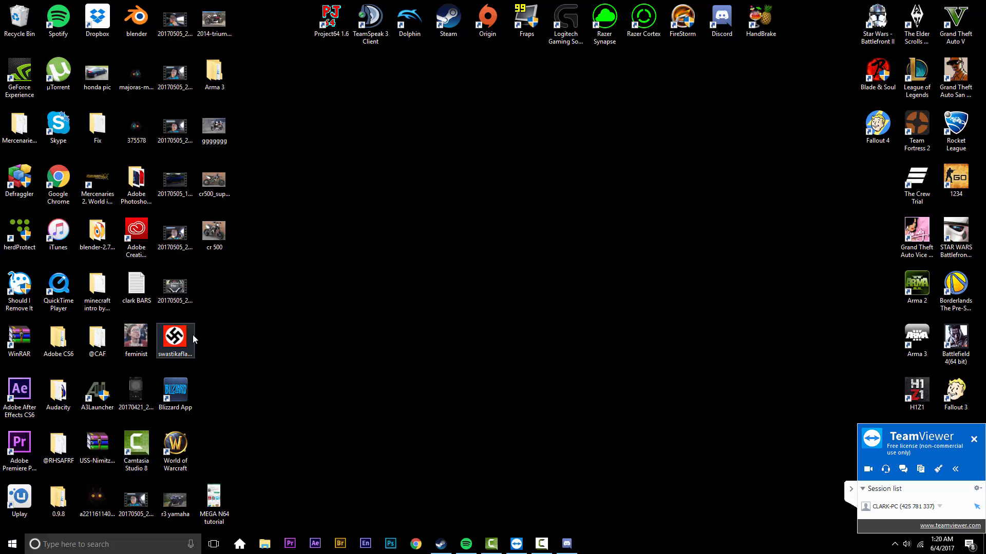
left_click(306, 288)
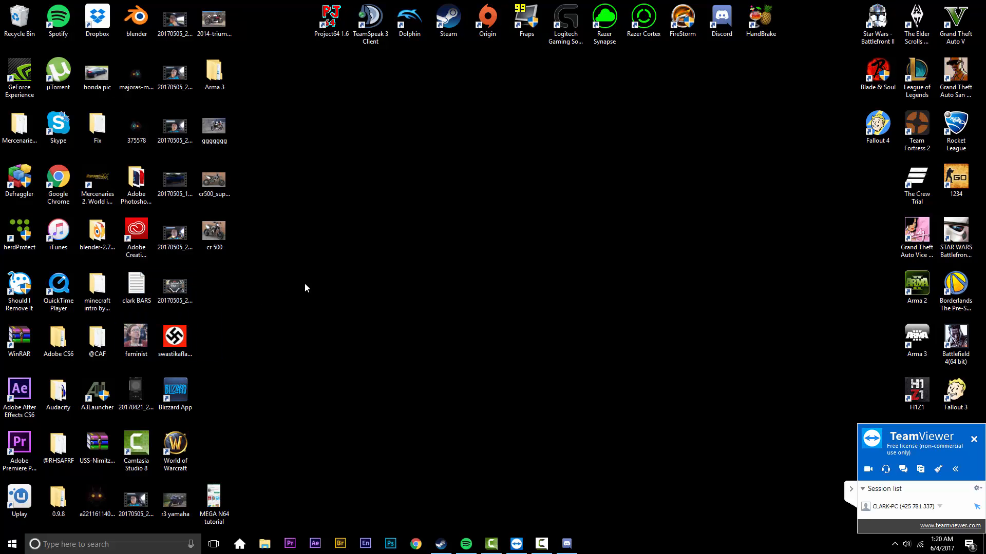
mouse_move(591, 262)
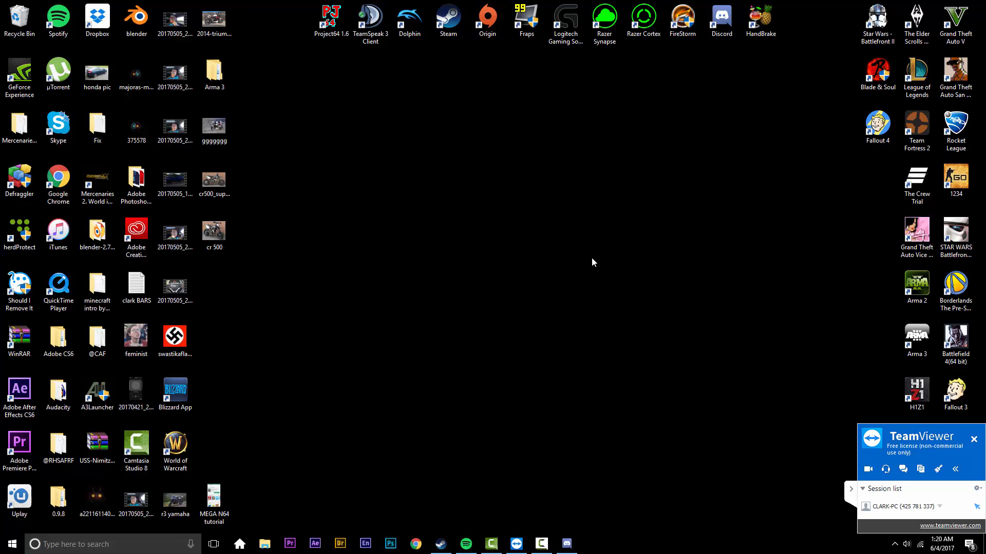
mouse_move(433, 158)
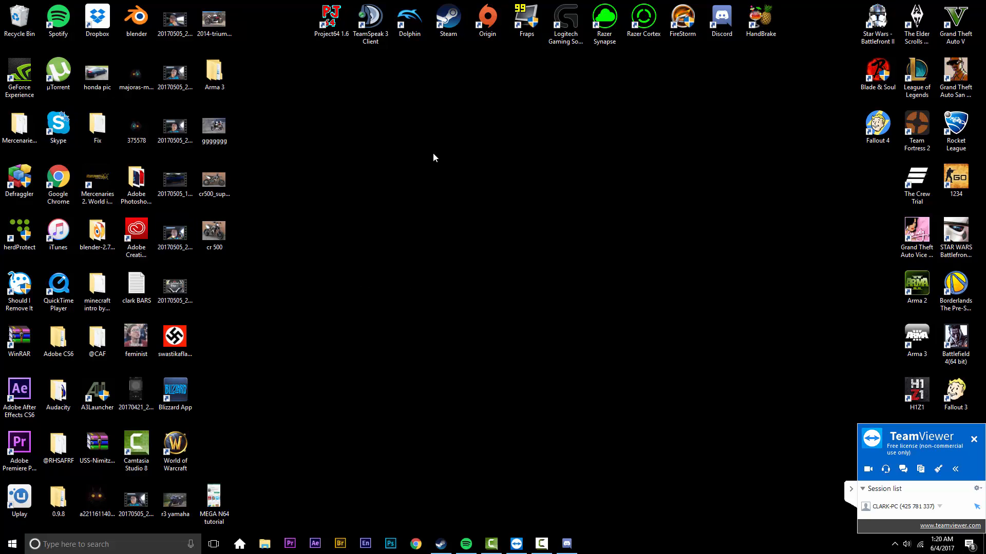
mouse_move(669, 320)
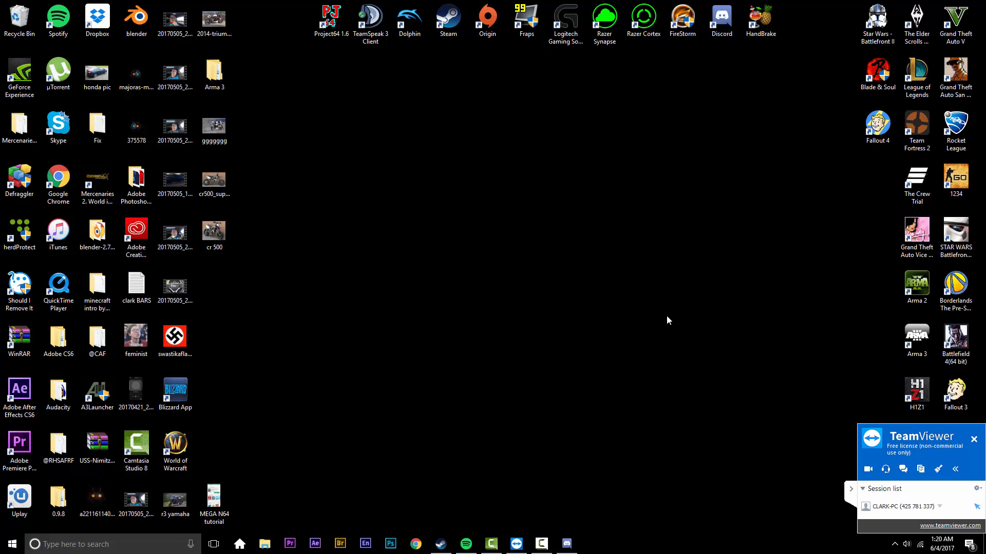
mouse_move(666, 509)
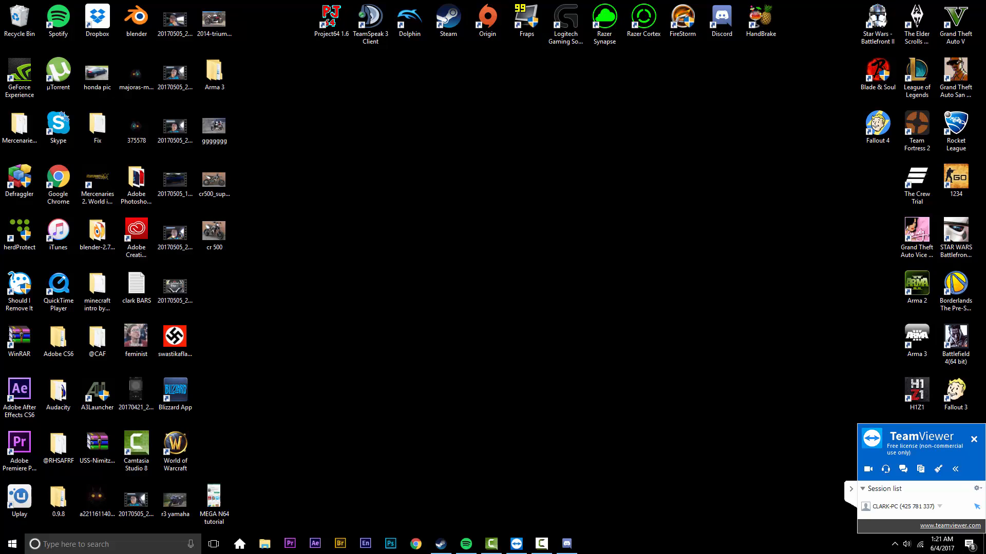
mouse_move(509, 461)
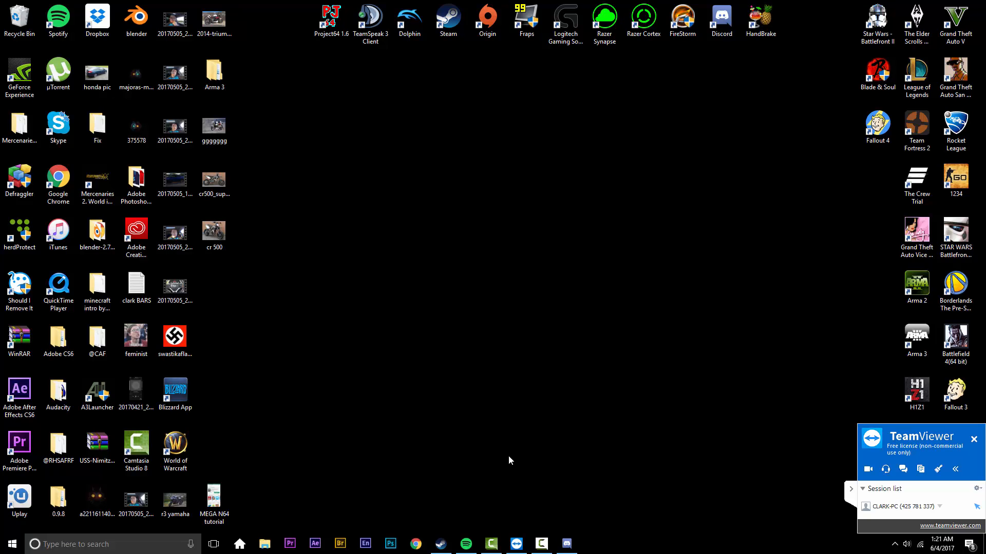